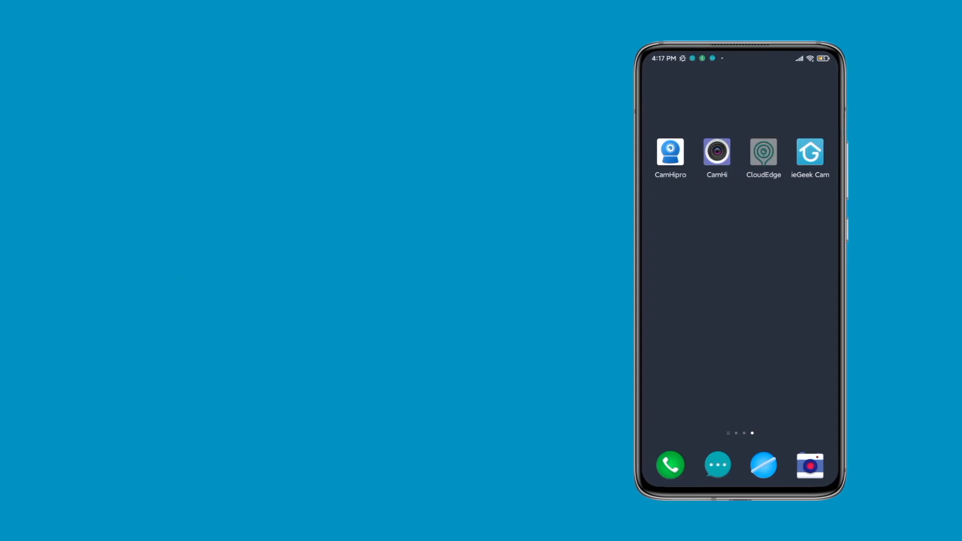
# Step: Launch CloudEdge from its home-screen icon to bring up the startup screen
pyautogui.click(763, 152)
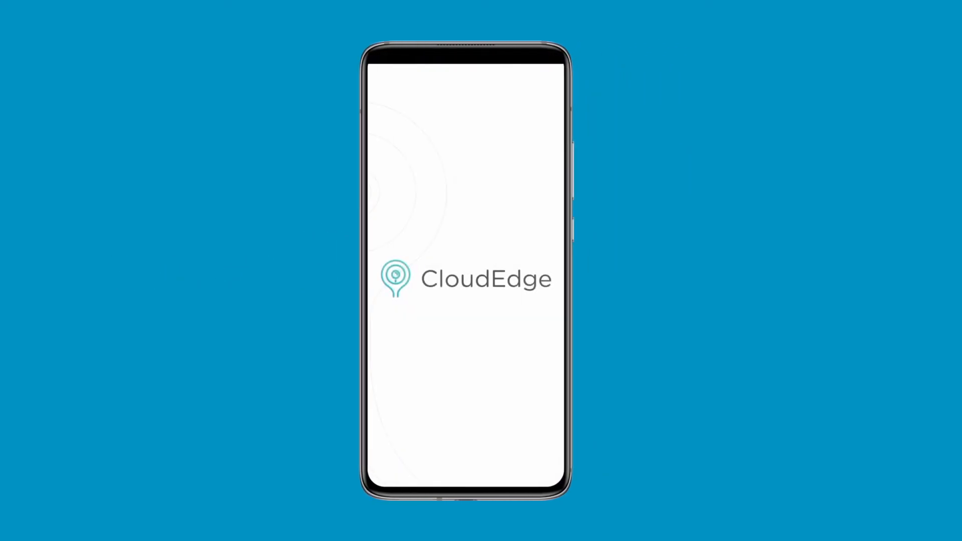